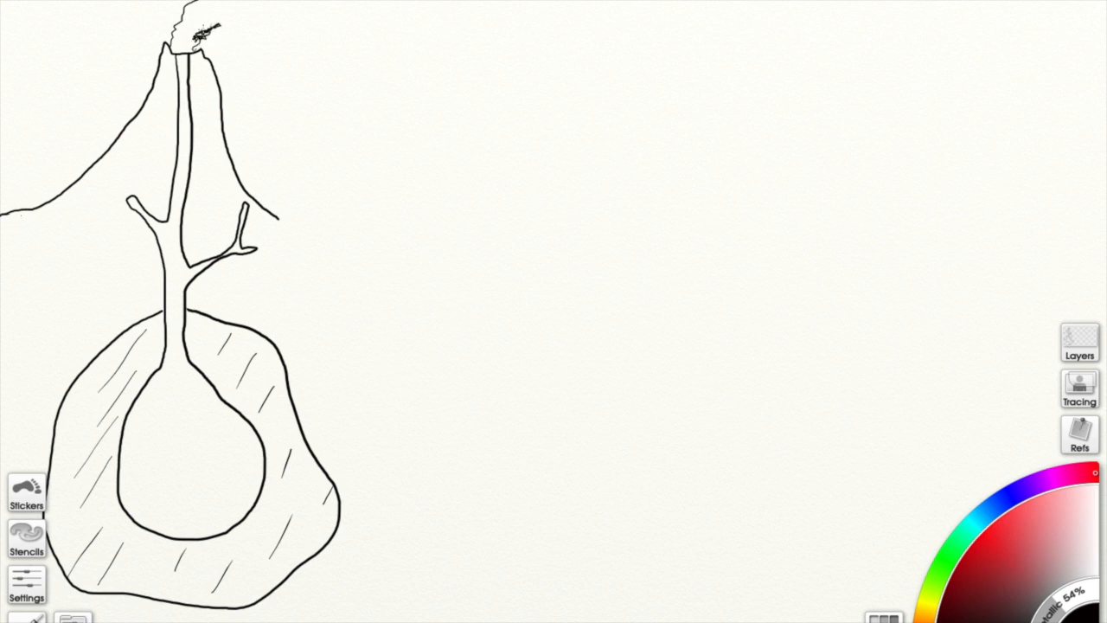
Sketch smoke above the vent and a hatched lava flow down the right slope
drag(182, 26, 251, 9)
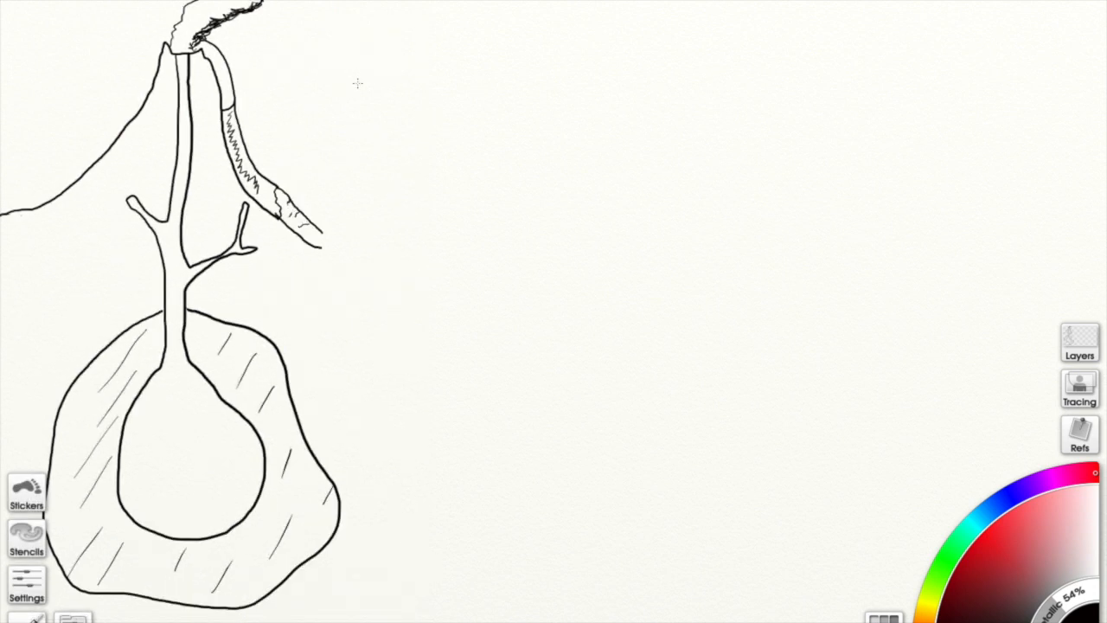
Outline a cloud right of the volcano, shade its base with rain streaks, and dab rocks at the lava's end
drag(406, 14, 446, 138)
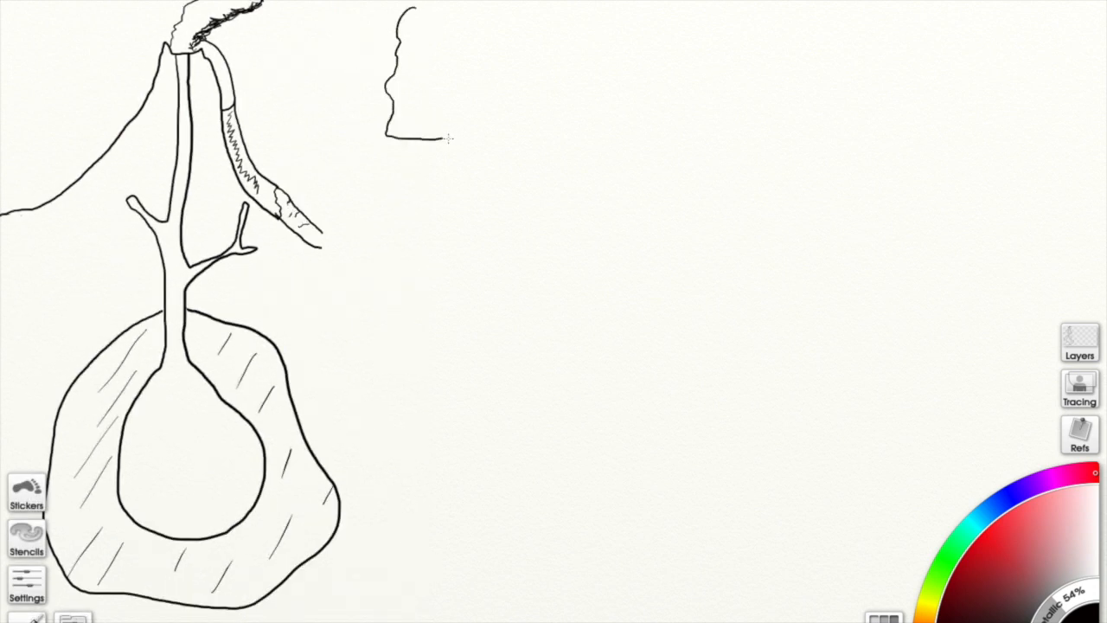
drag(418, 135, 522, 35)
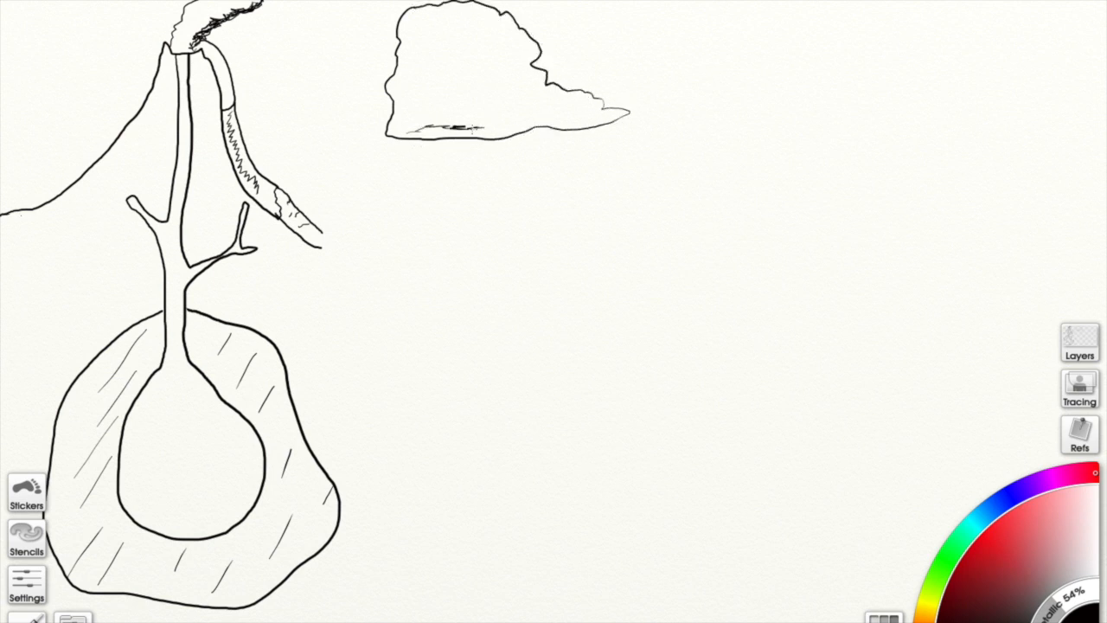
drag(415, 125, 570, 121)
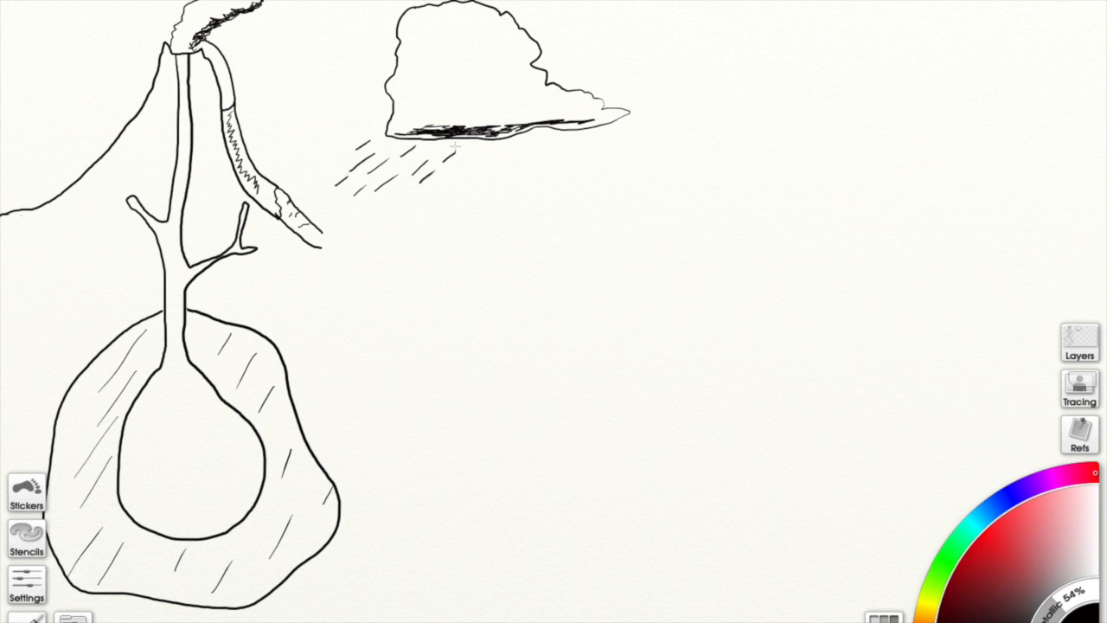
drag(277, 216, 325, 242)
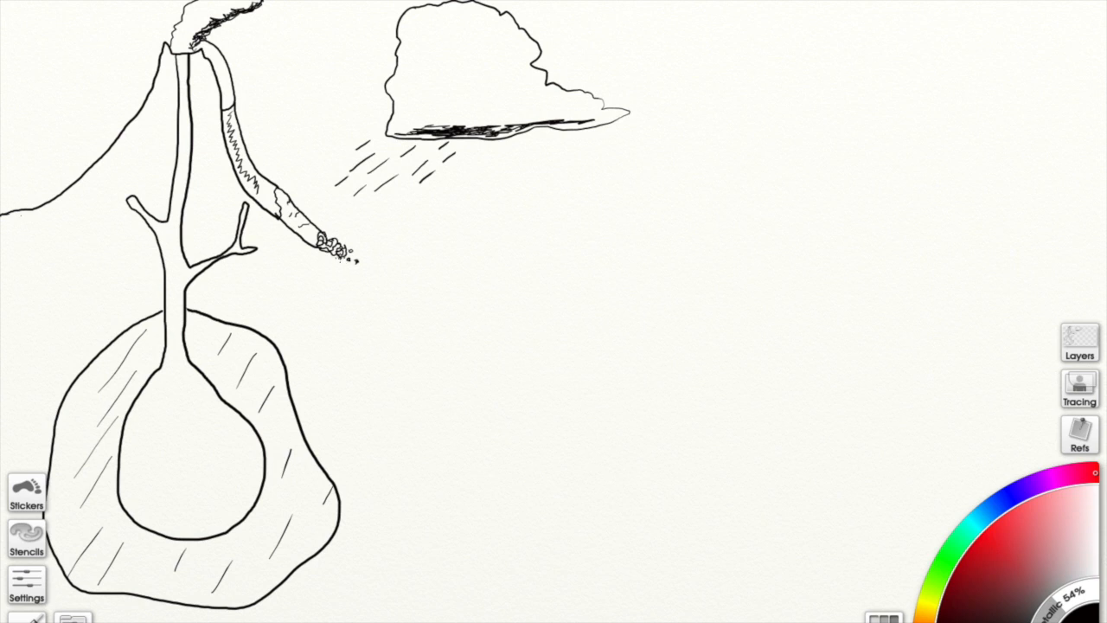
Draw an undulating ground line from the volcano's base rightward over a hill
drag(332, 256, 493, 325)
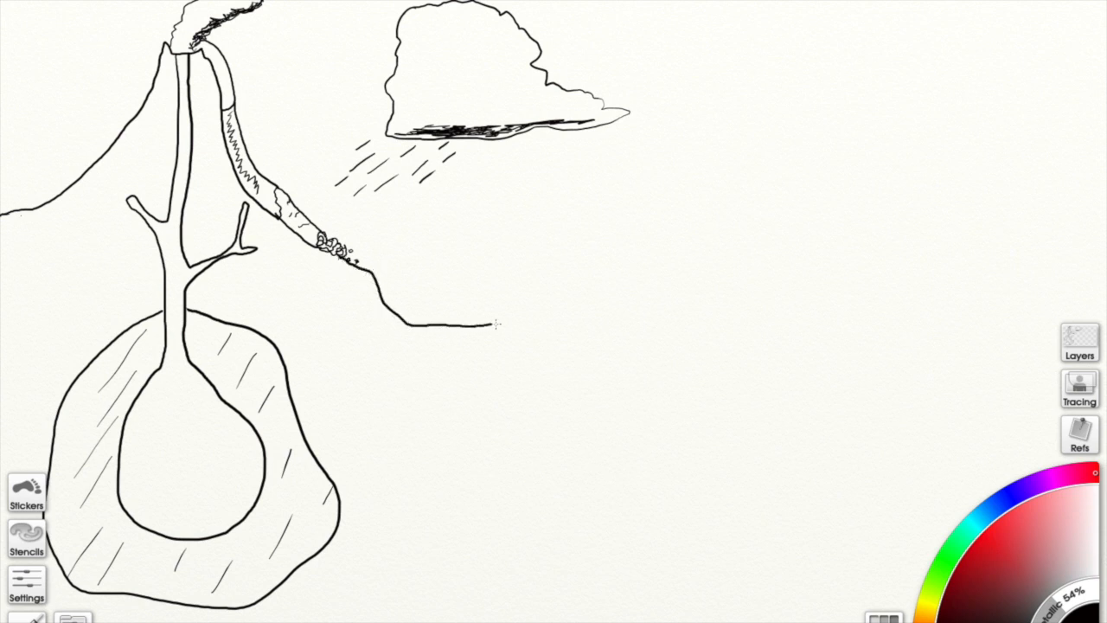
drag(484, 325, 605, 277)
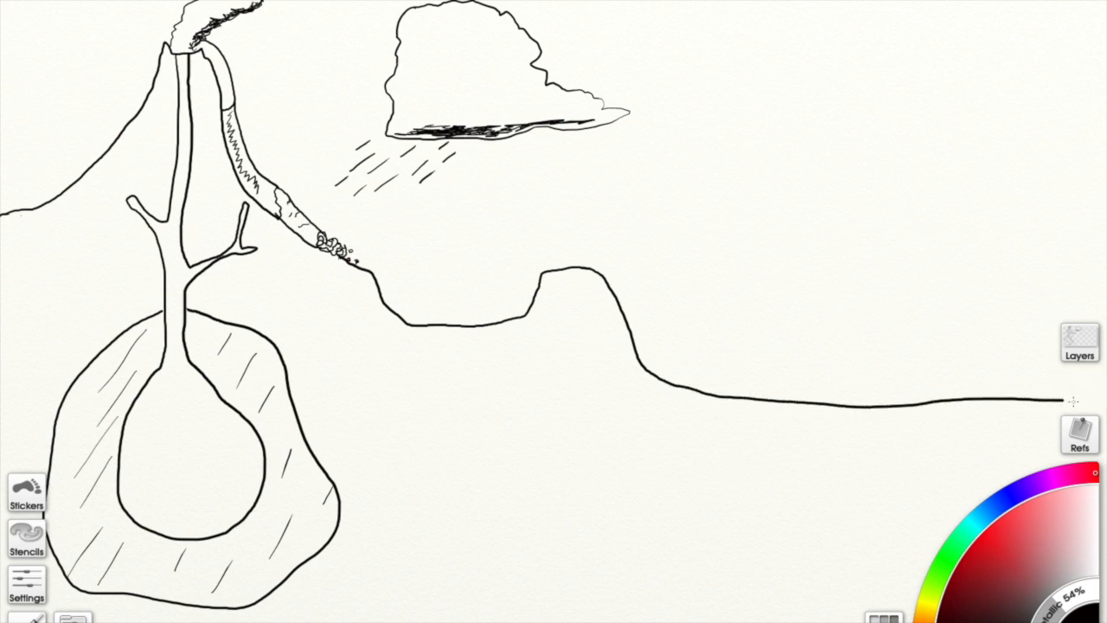
click(1079, 395)
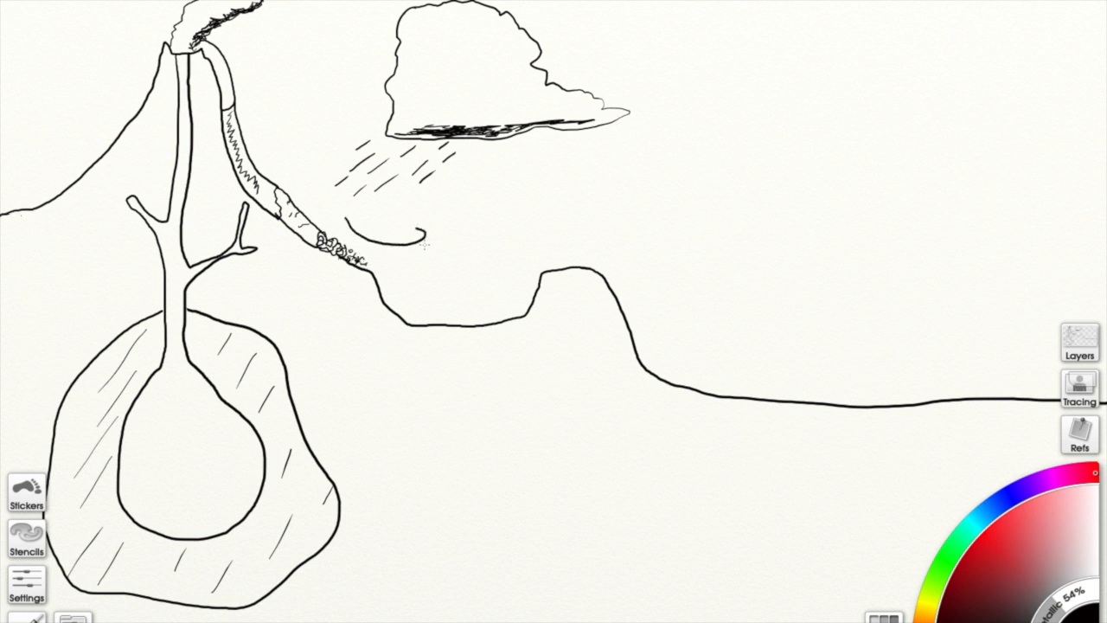
Add a curved wind stroke below the rain and an arrow from the magma to the soil
drag(354, 234, 527, 251)
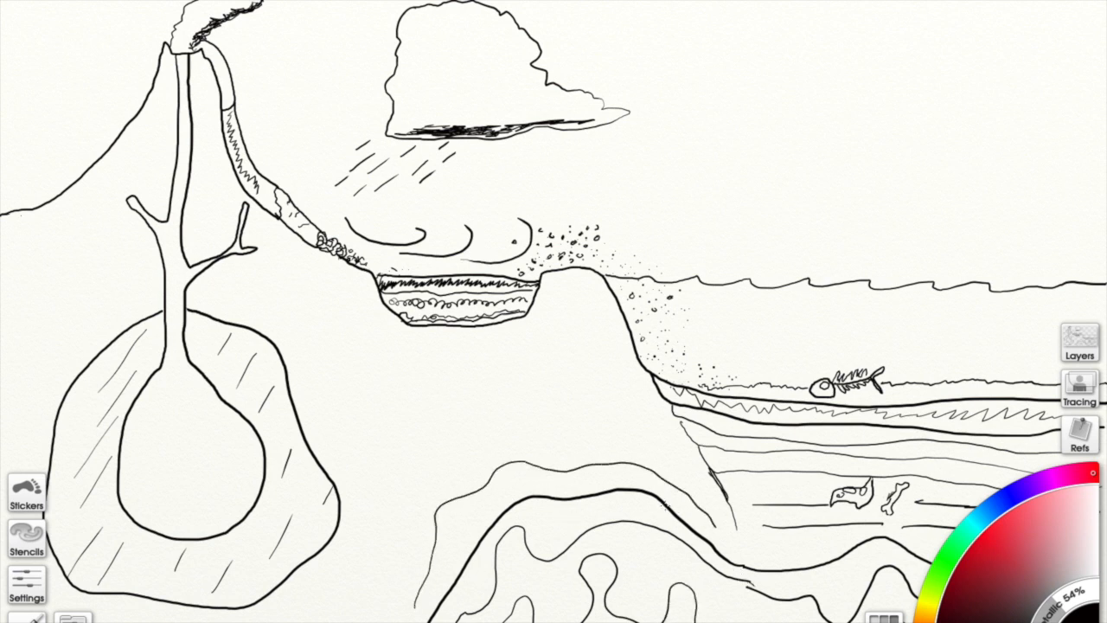
drag(294, 406, 390, 332)
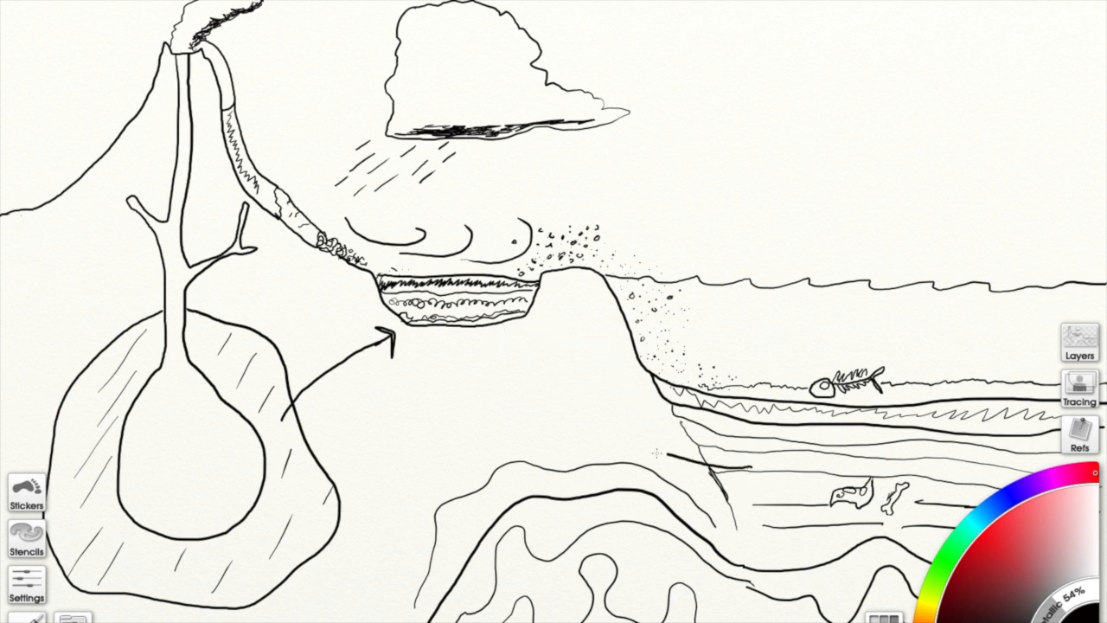
Draw cycle arrows linking sediments, magma, sea and underground rock, then handwrite 'The' for the title
drag(709, 475, 225, 510)
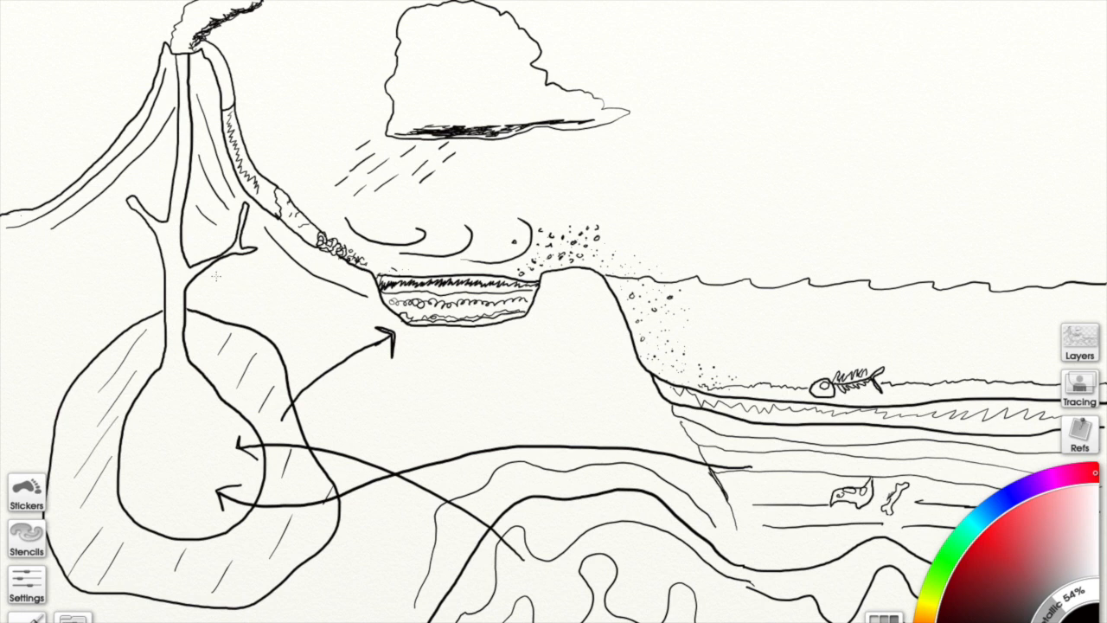
mouse_move(298, 298)
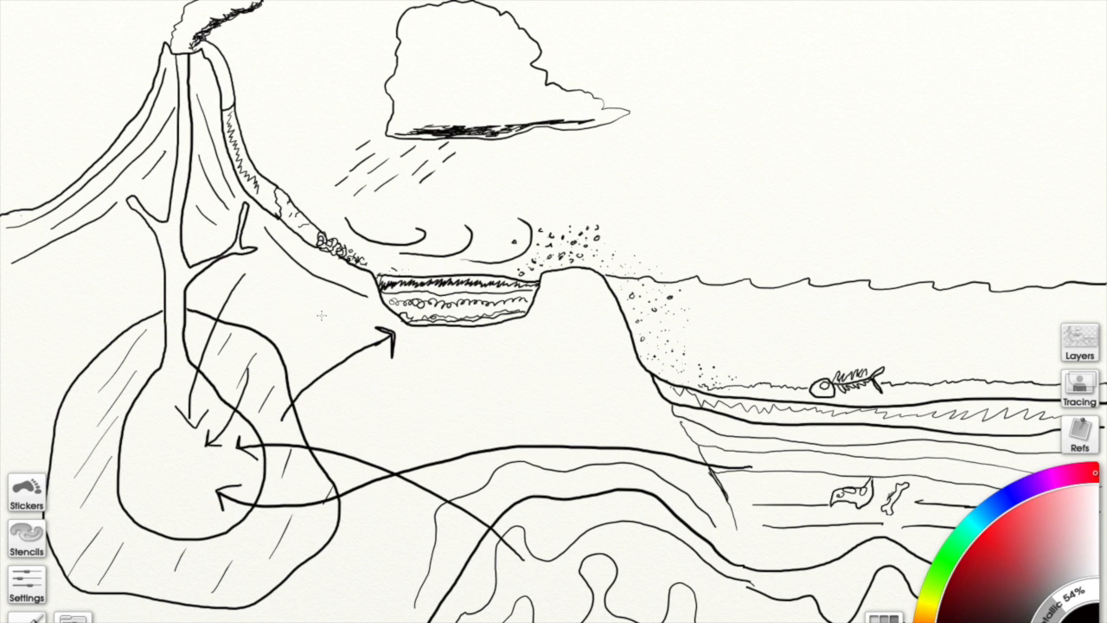
drag(320, 302, 692, 363)
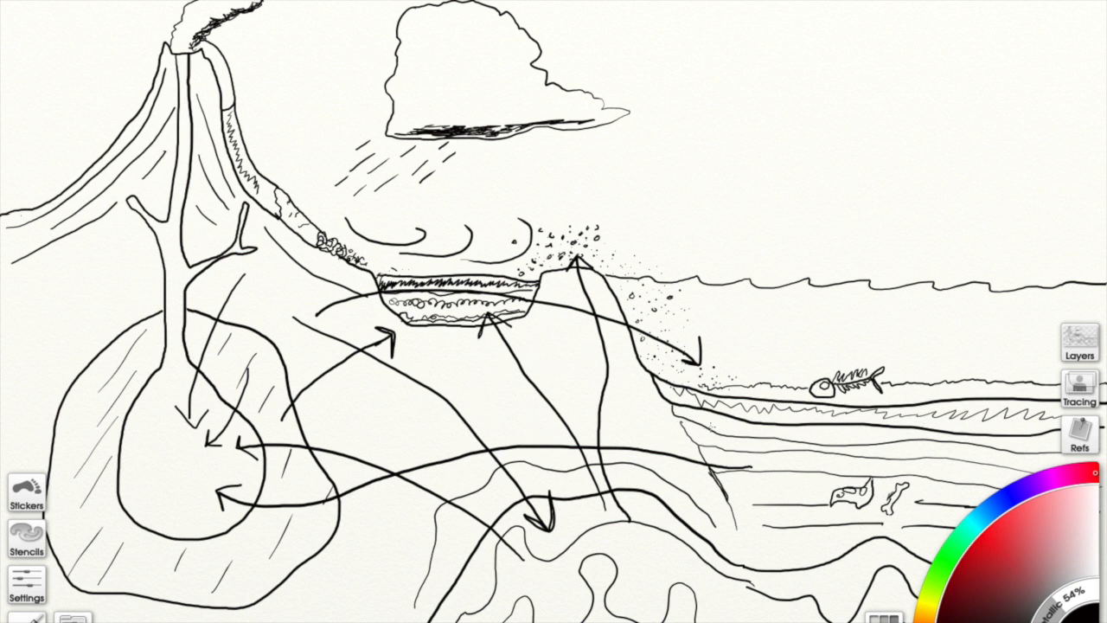
drag(778, 450, 657, 588)
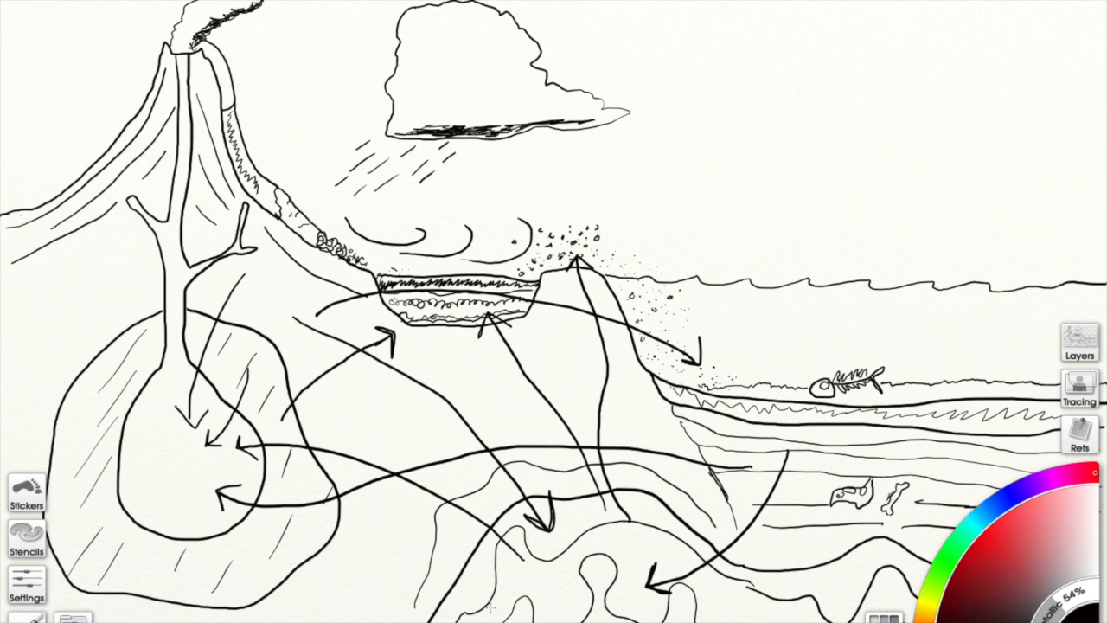
mouse_move(734, 48)
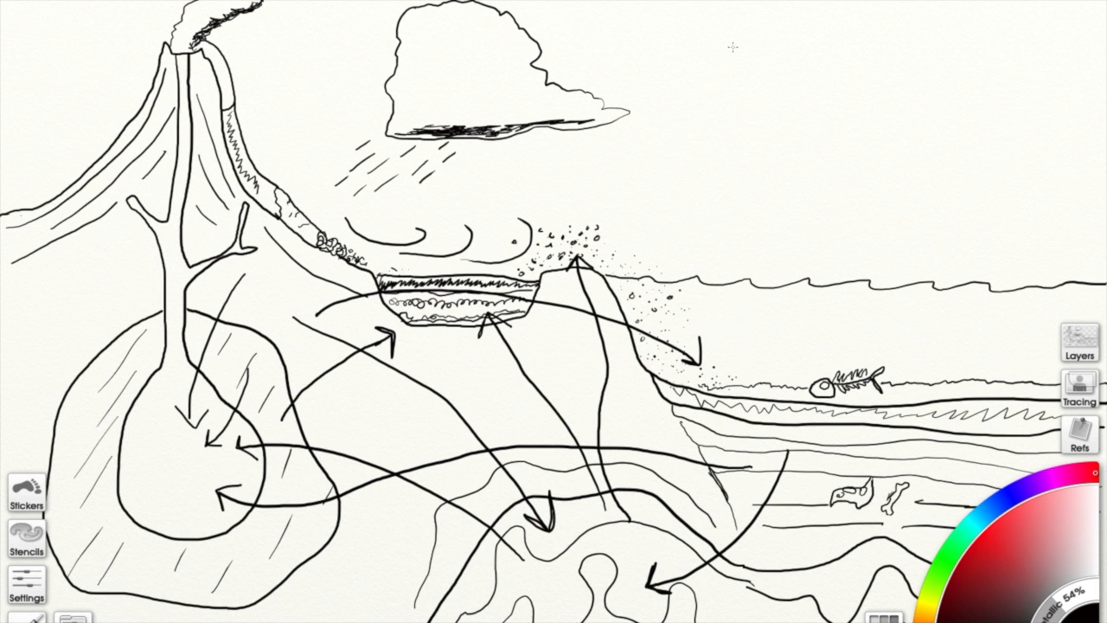
text(The)
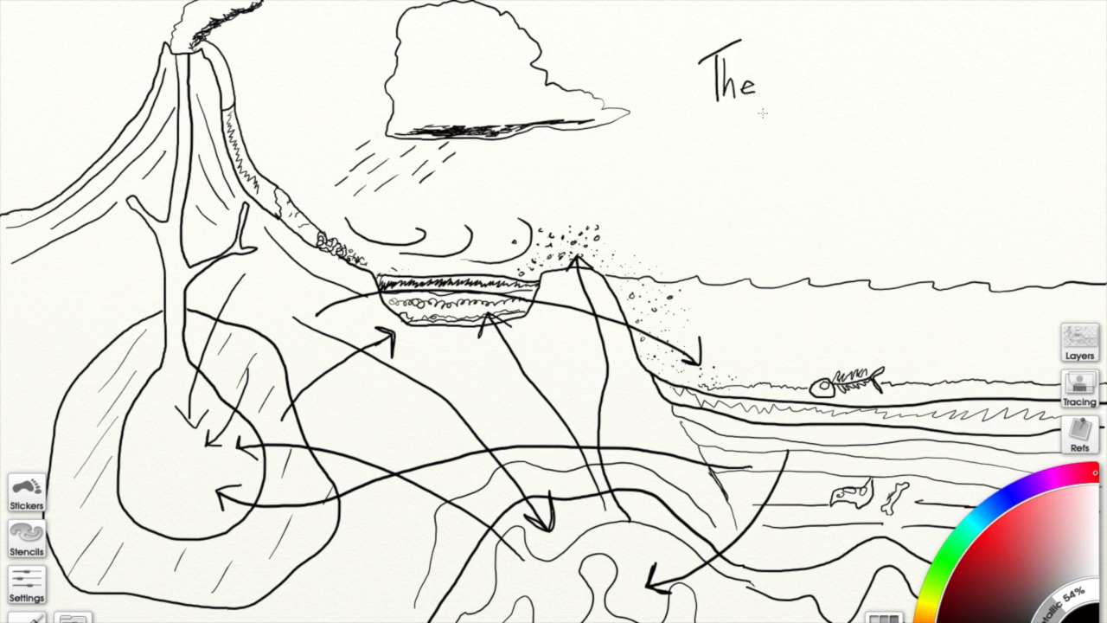